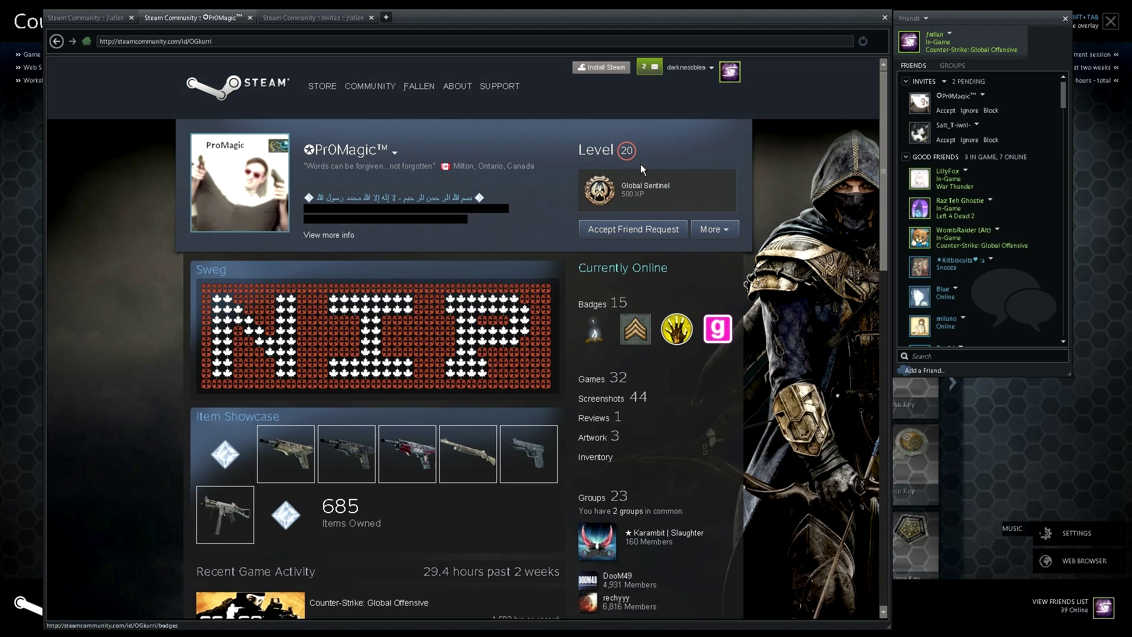
mouse_move(634, 160)
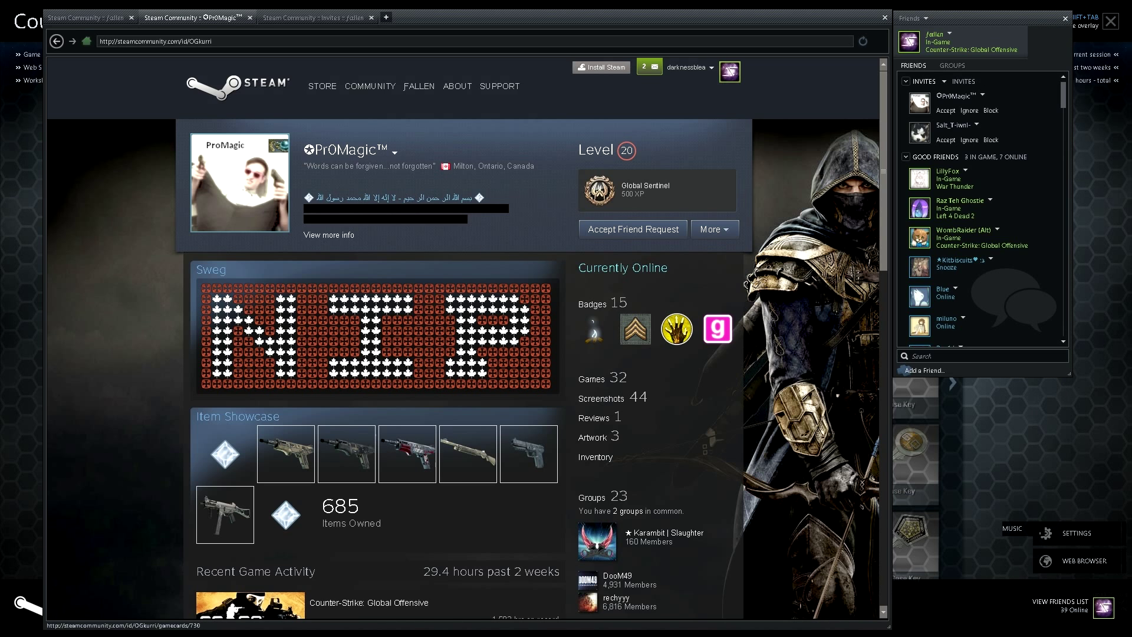
mouse_move(529, 246)
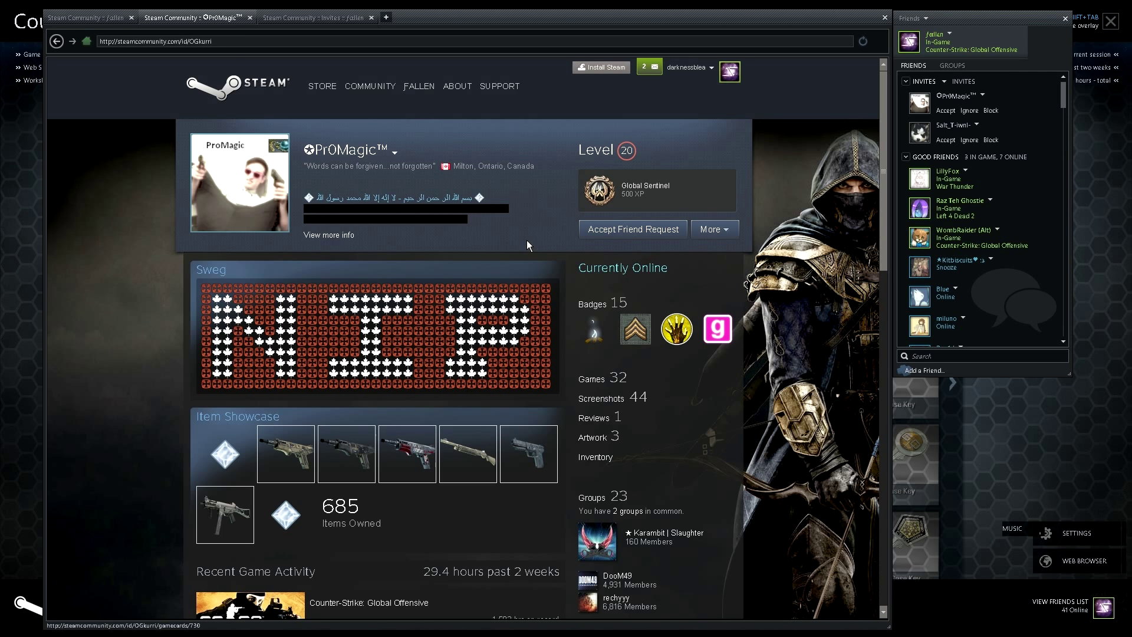
mouse_move(507, 229)
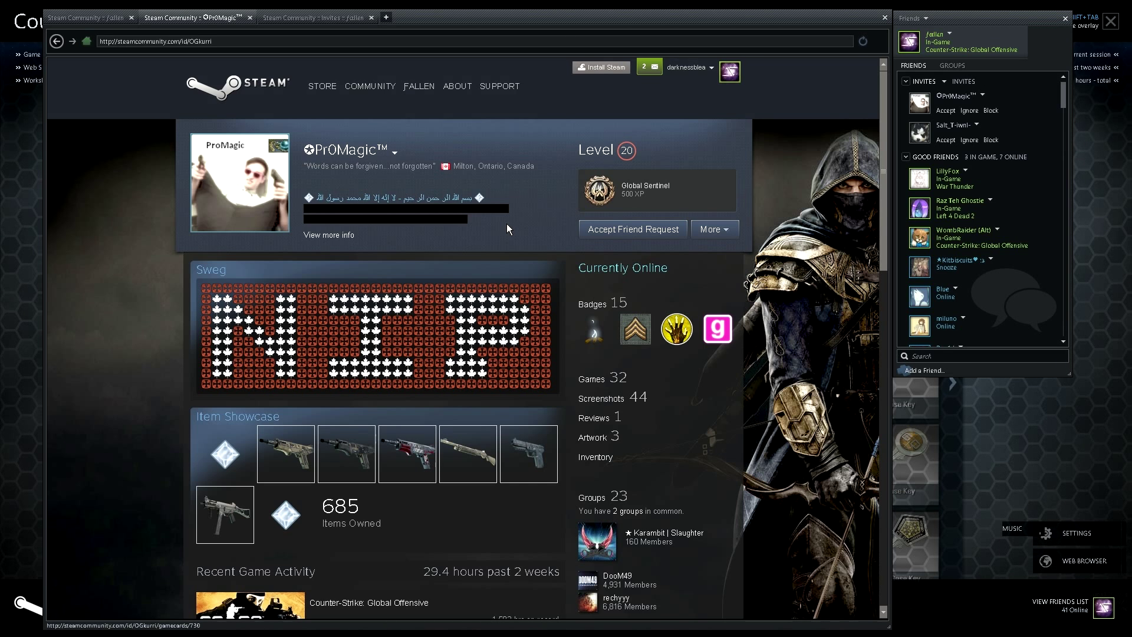
Step: Scroll the husky-avatar sender's profile down to its comments and 39 friends, then back up
scroll(down, 3)
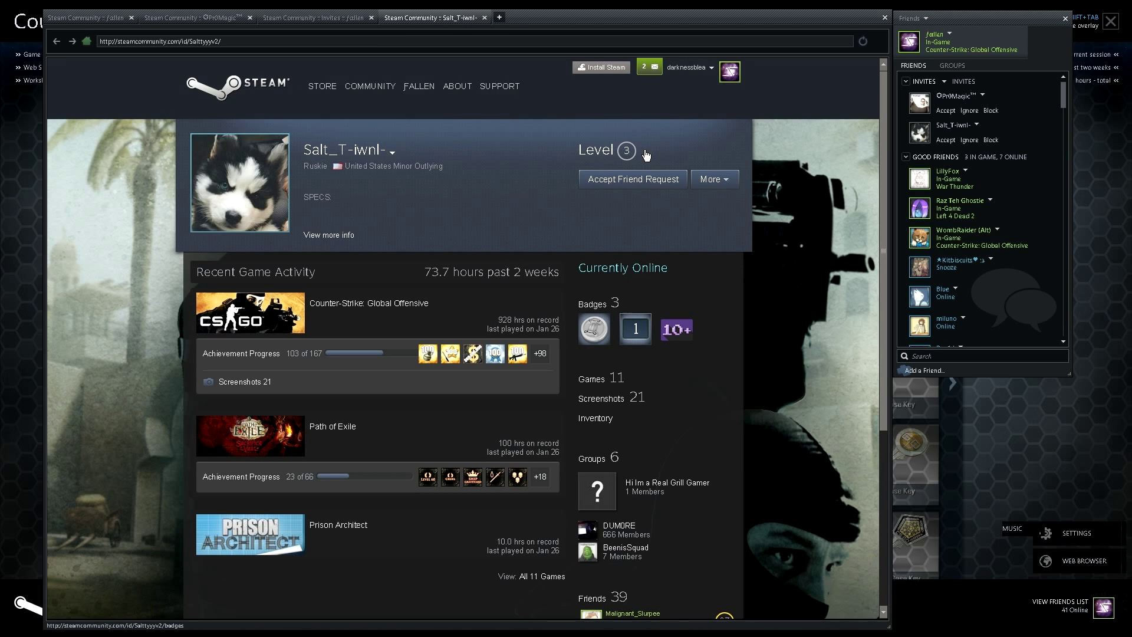
mouse_move(628, 135)
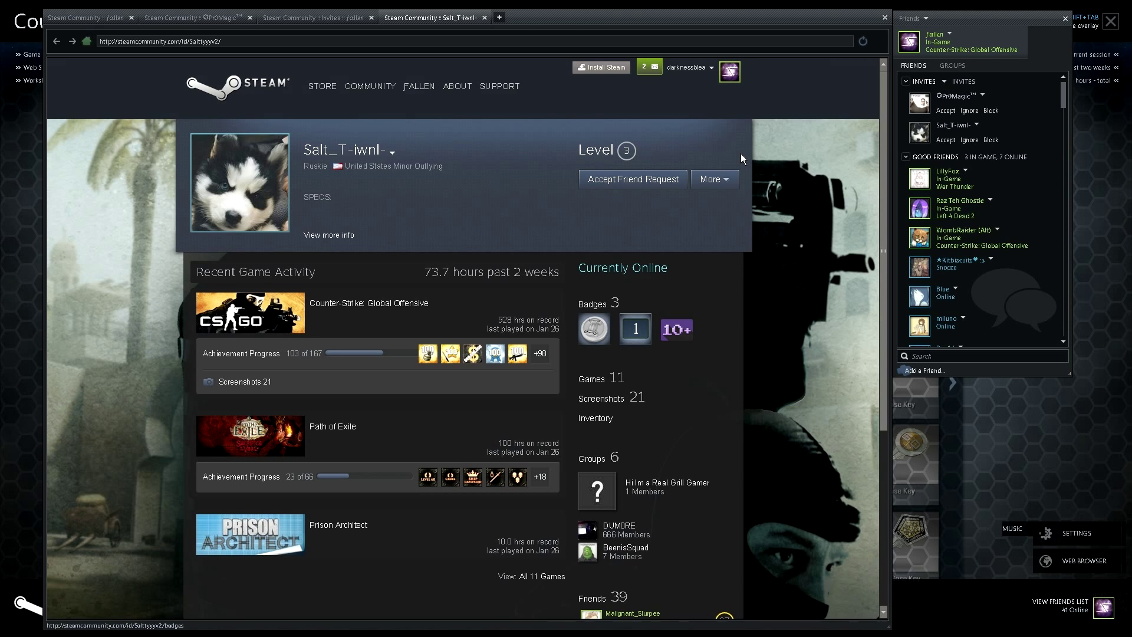
mouse_move(739, 153)
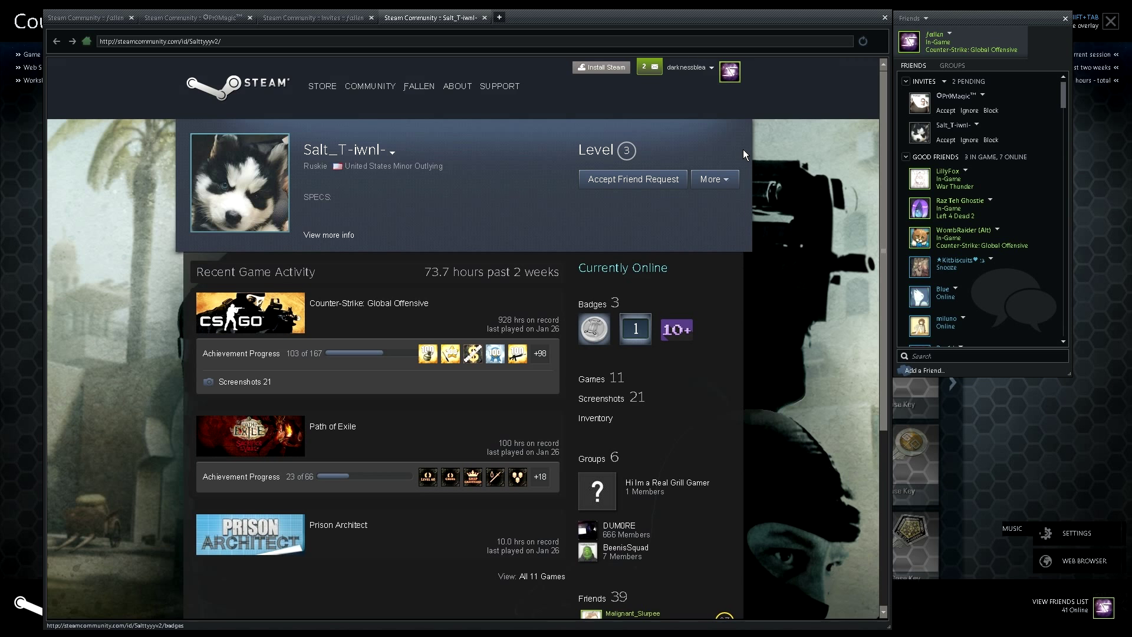
scroll(down, 3)
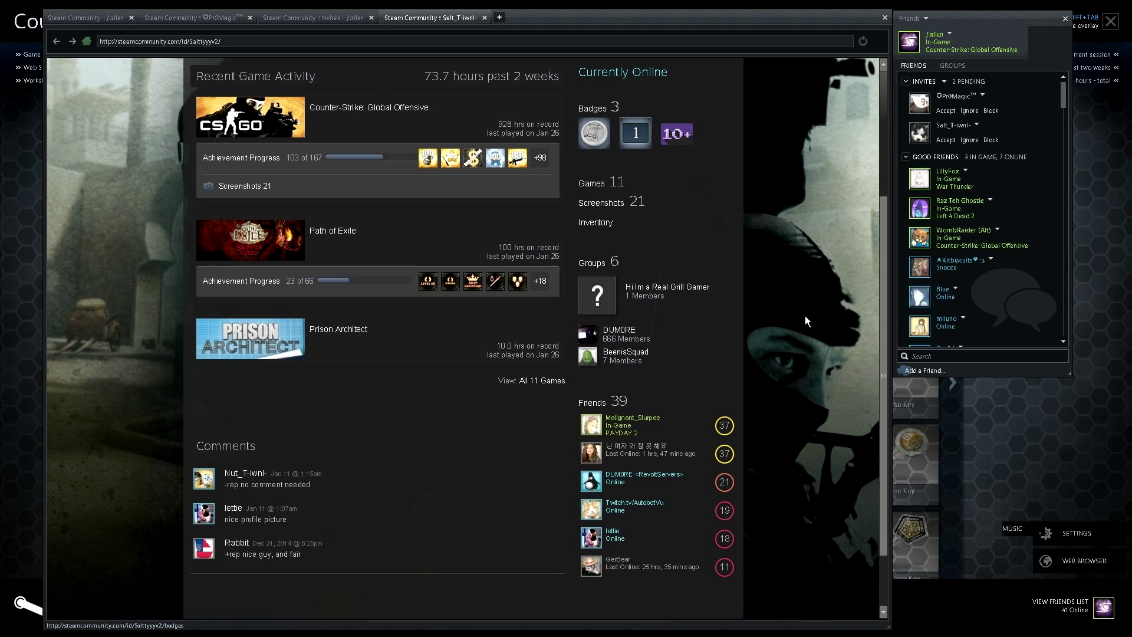
scroll(down, 3)
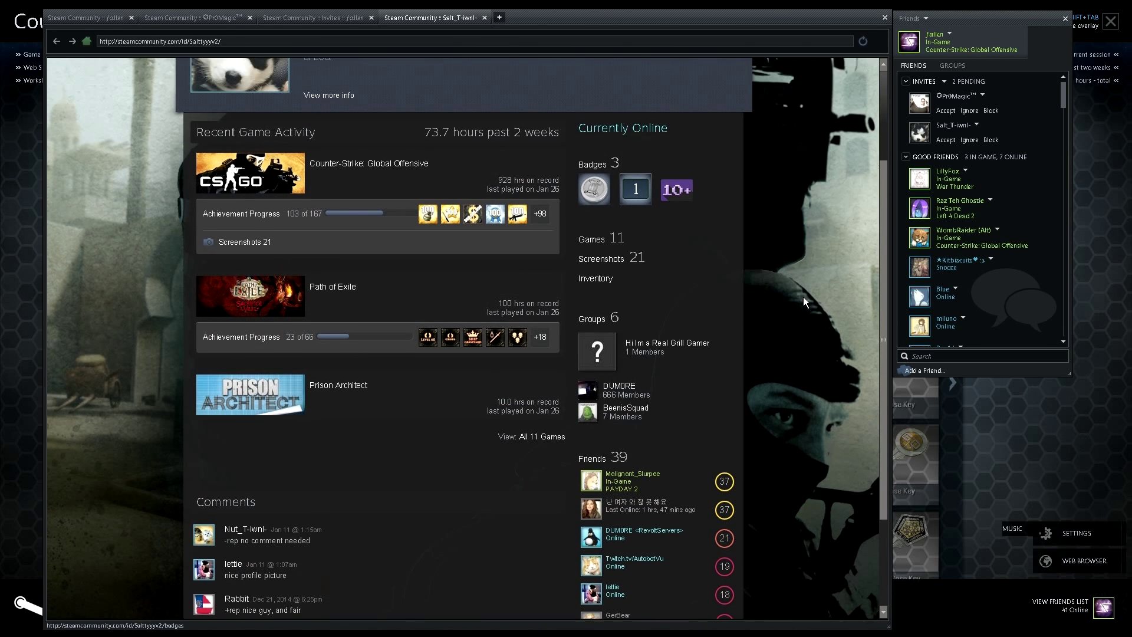
scroll(up, 3)
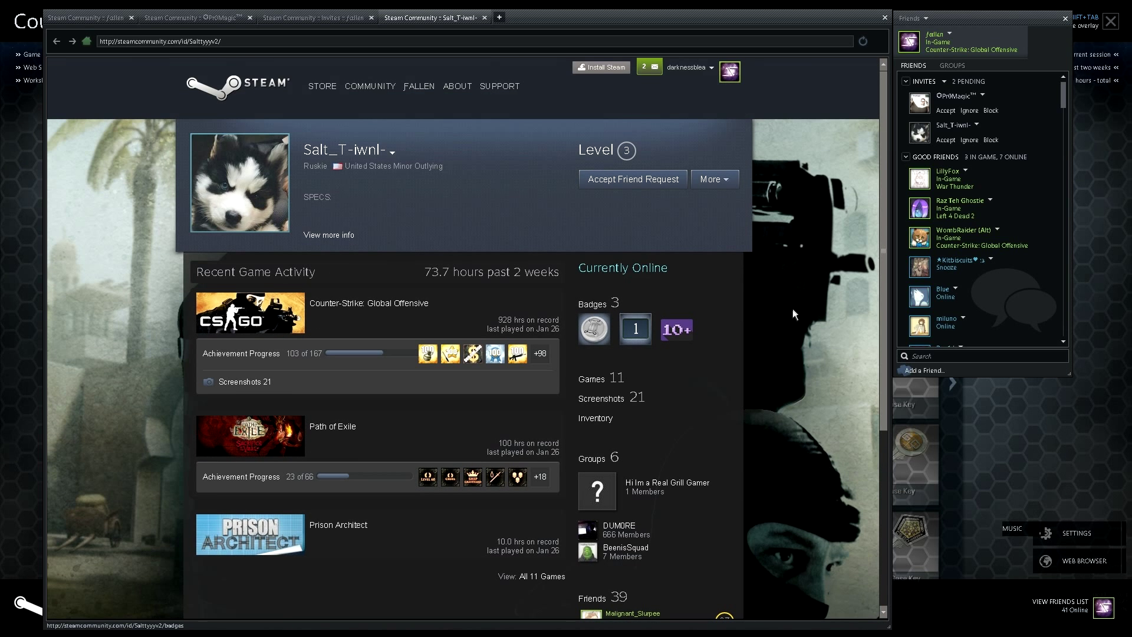
mouse_move(788, 317)
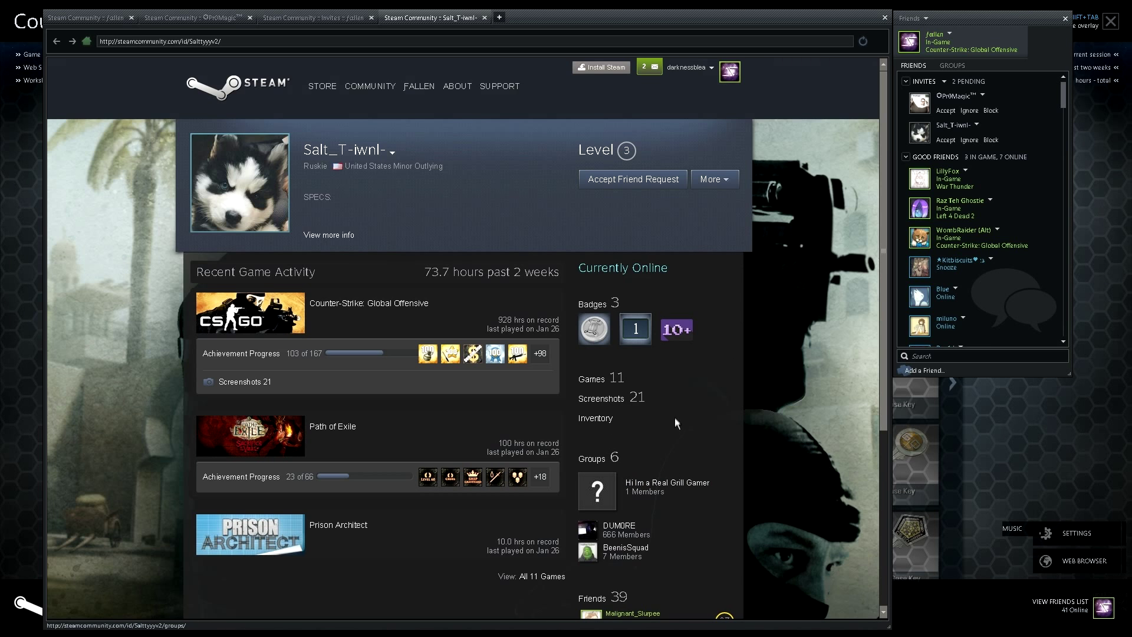
mouse_move(663, 421)
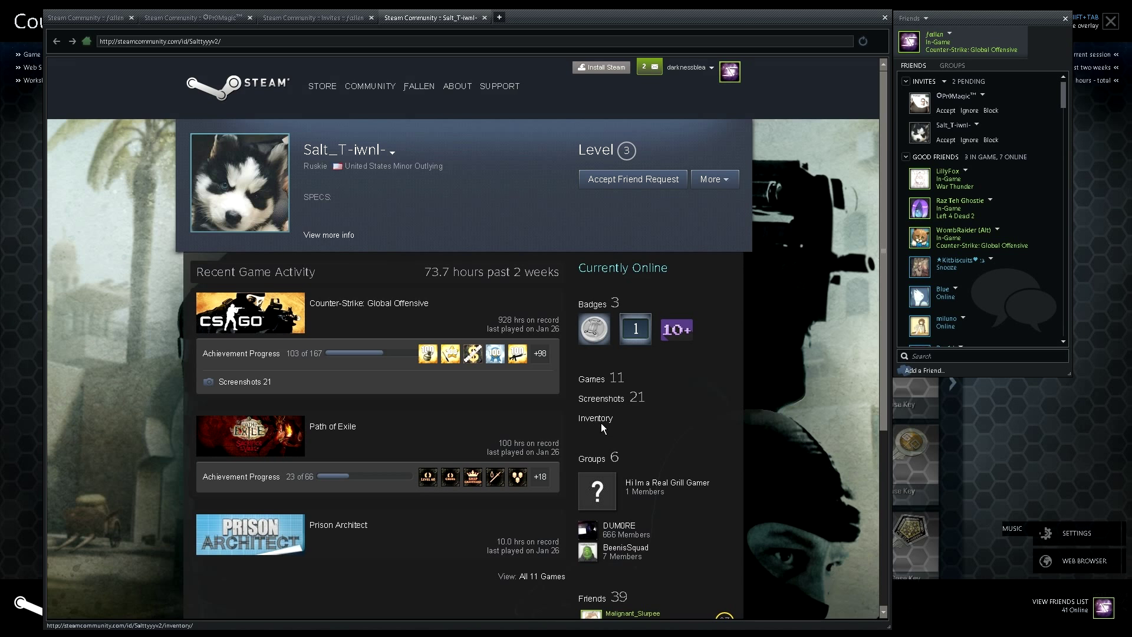
Step: Open the sender's CS:GO inventory and view the StatTrak™ Karambit knife details
click(595, 418)
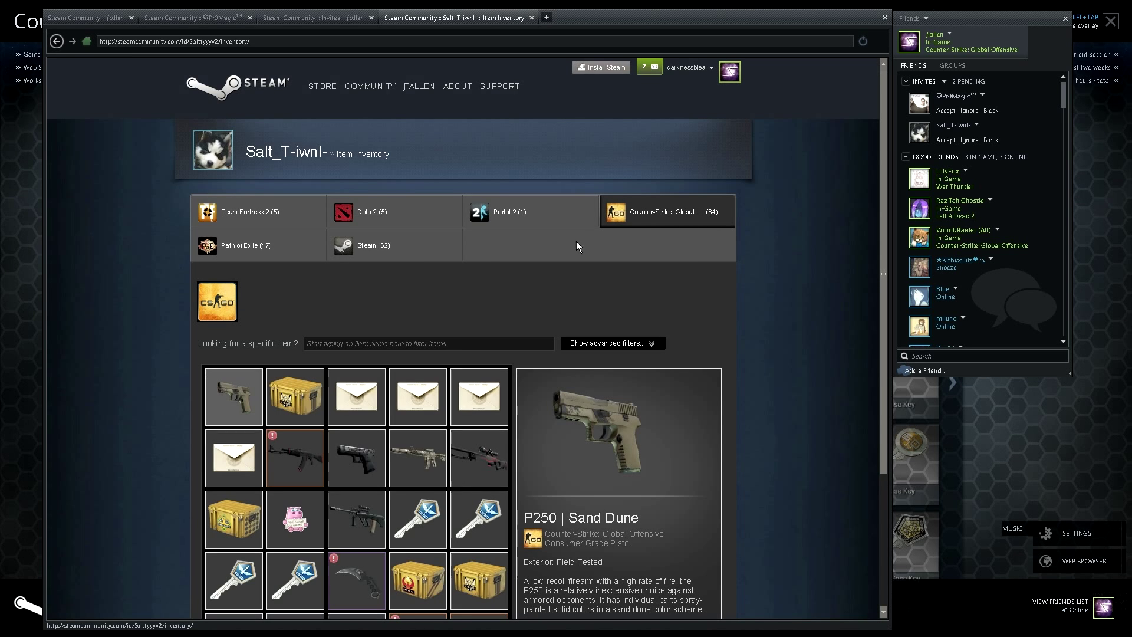
mouse_move(409, 287)
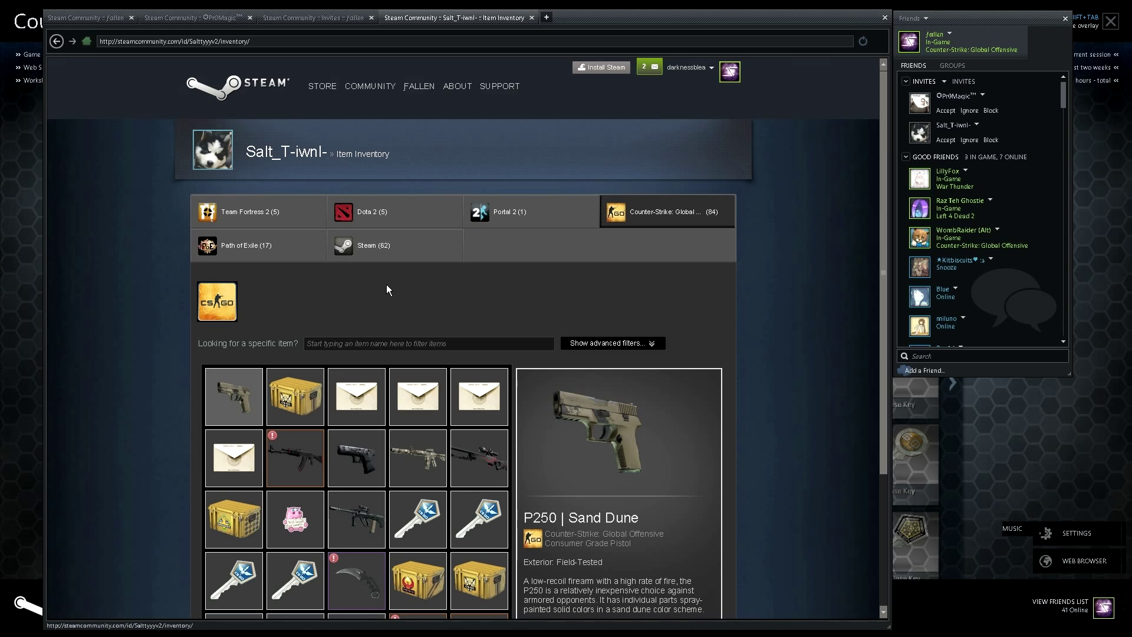
scroll(down, 3)
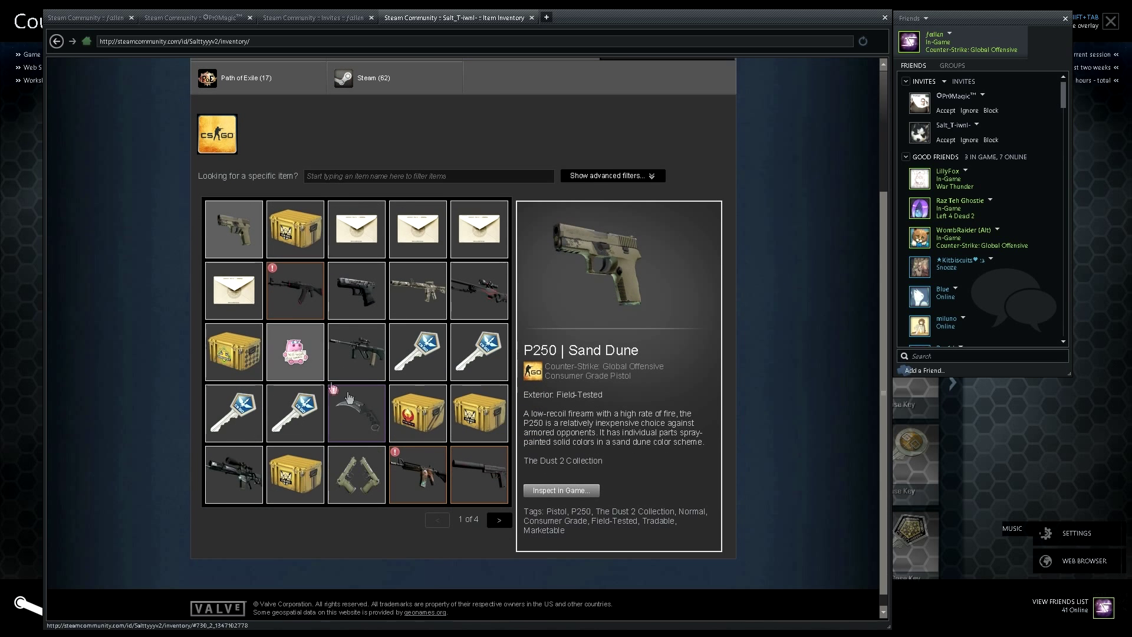
click(355, 412)
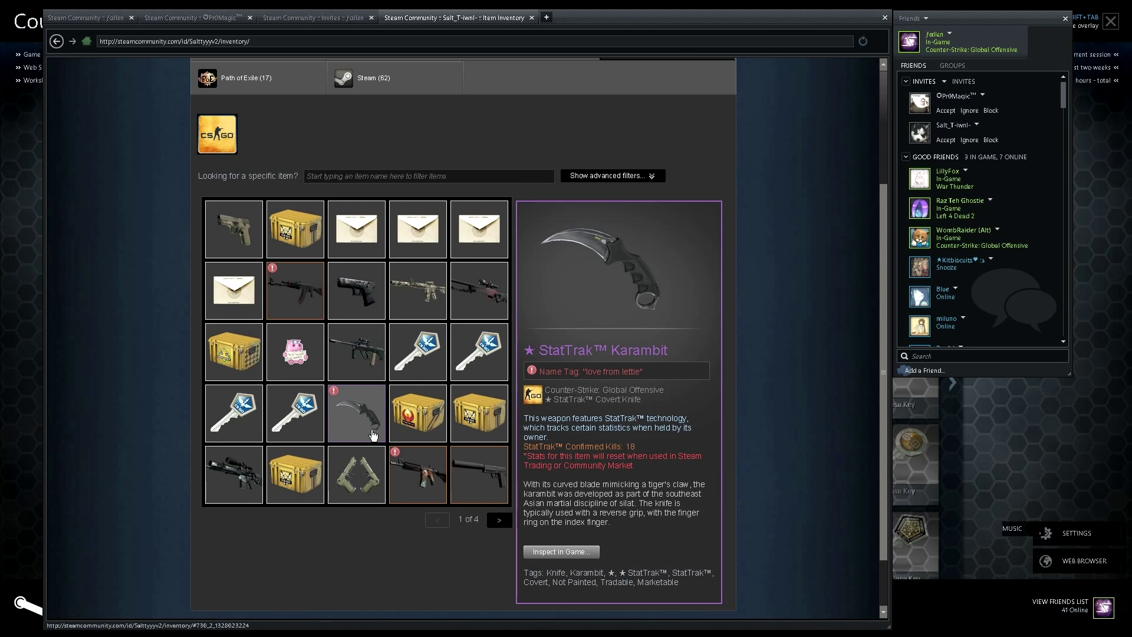
mouse_move(374, 446)
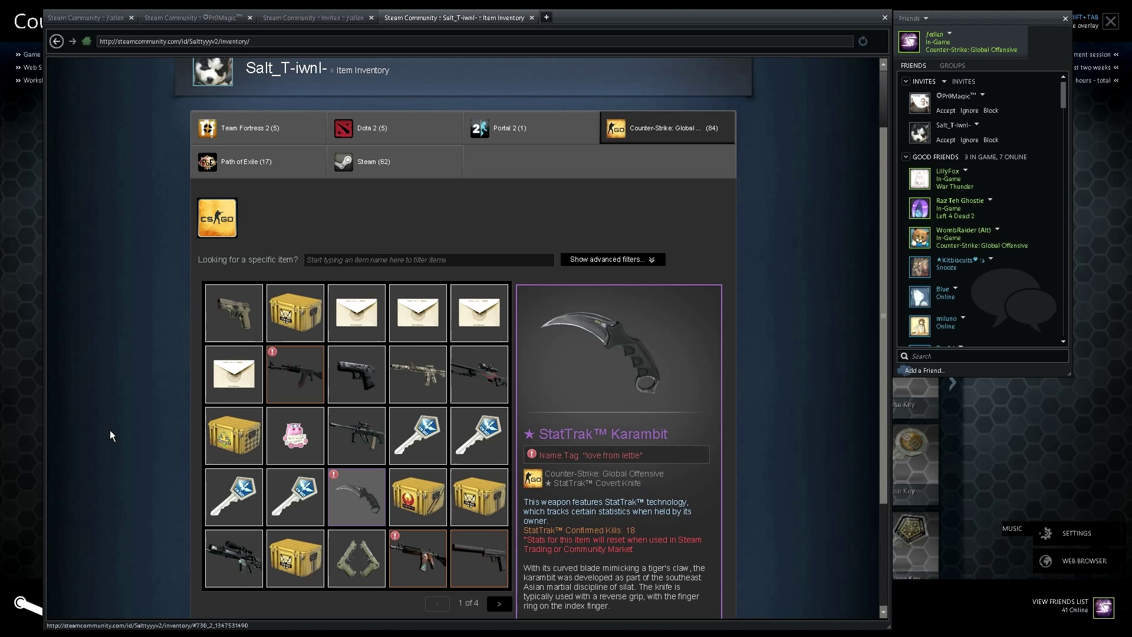
mouse_move(103, 439)
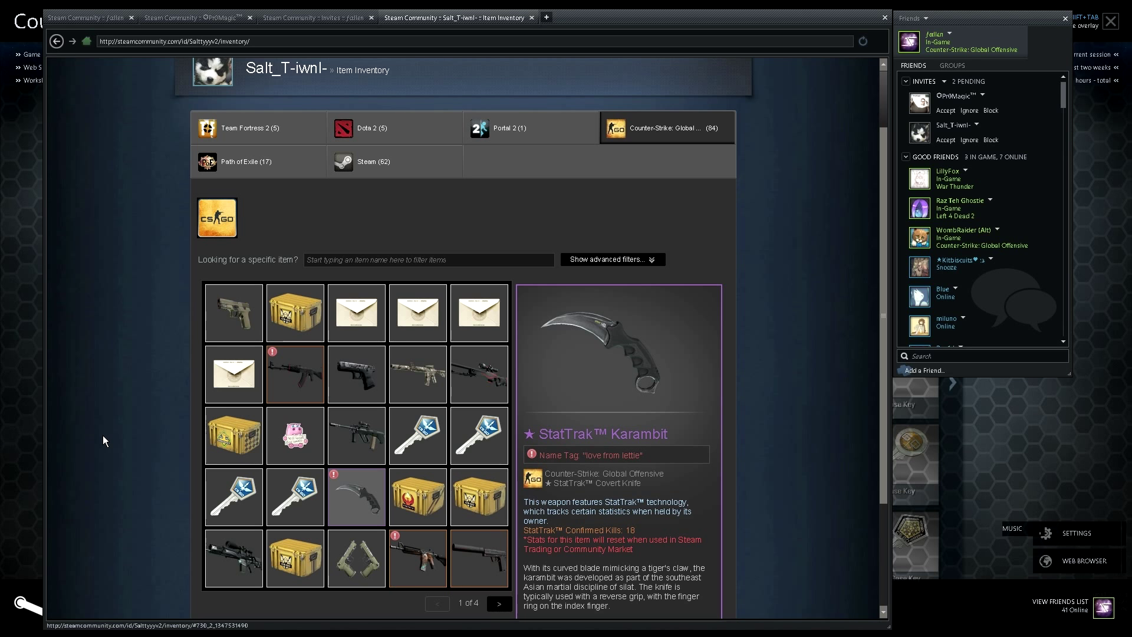
mouse_move(103, 446)
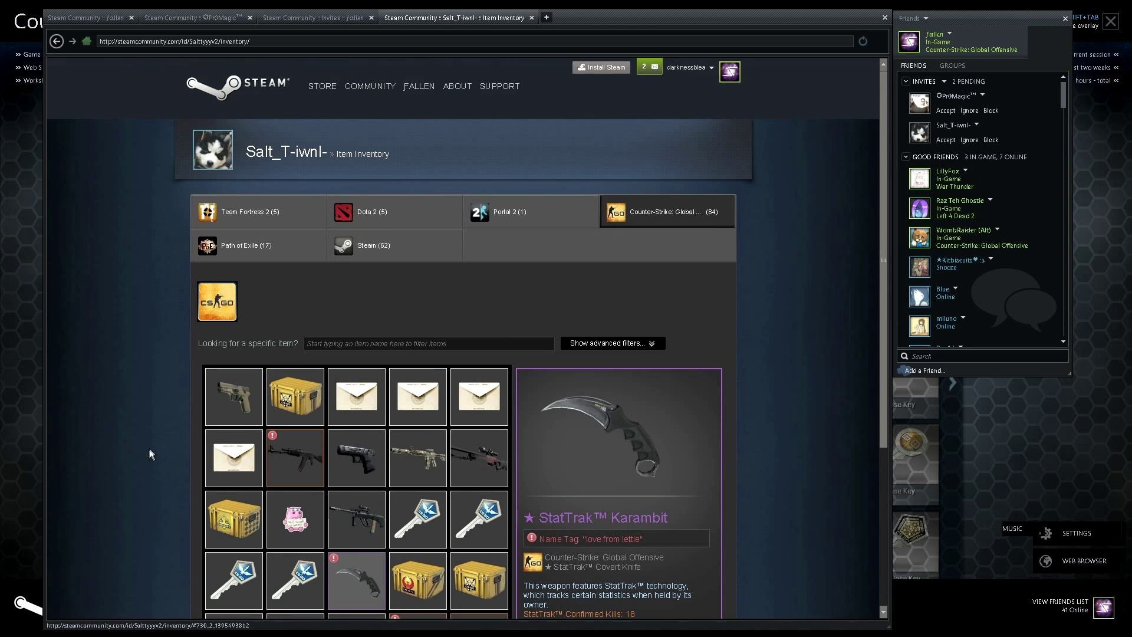
mouse_move(175, 401)
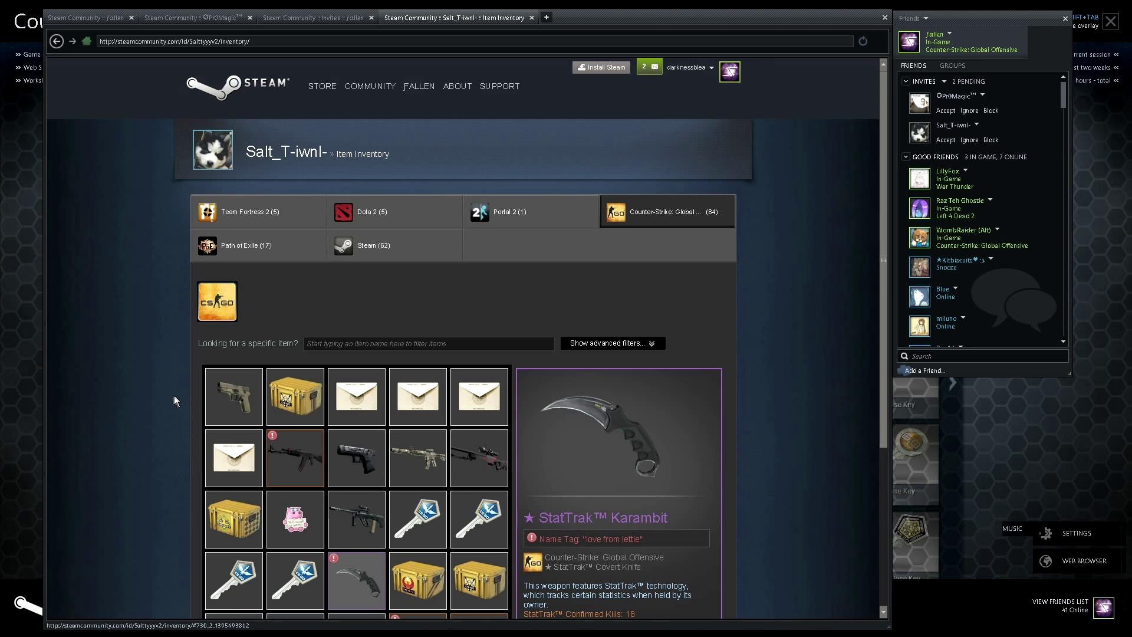
mouse_move(132, 388)
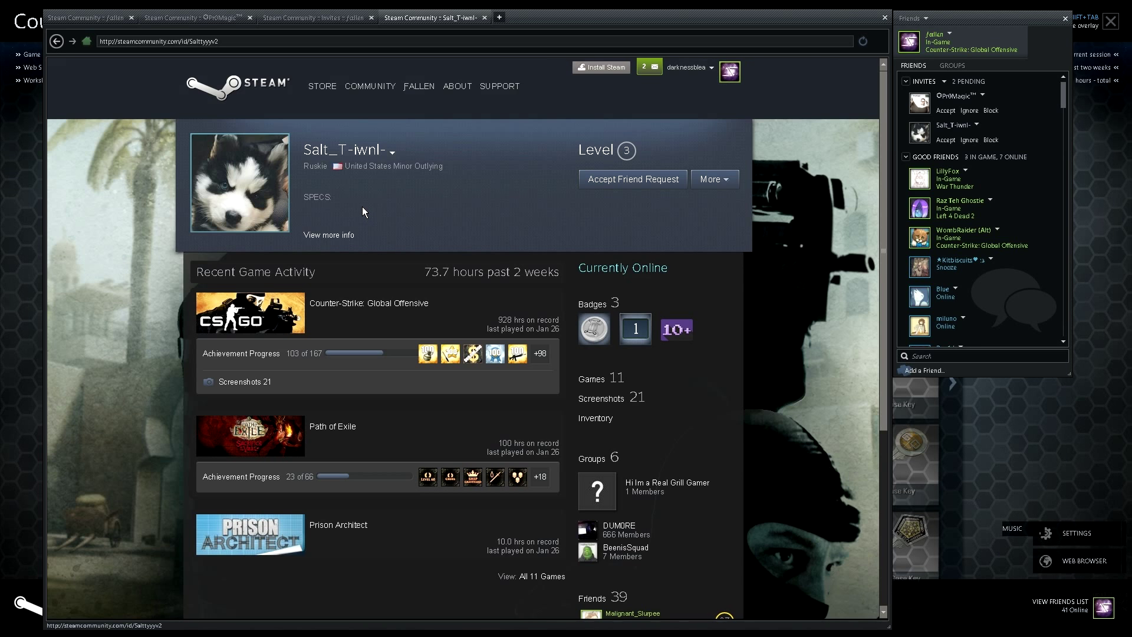
mouse_move(356, 210)
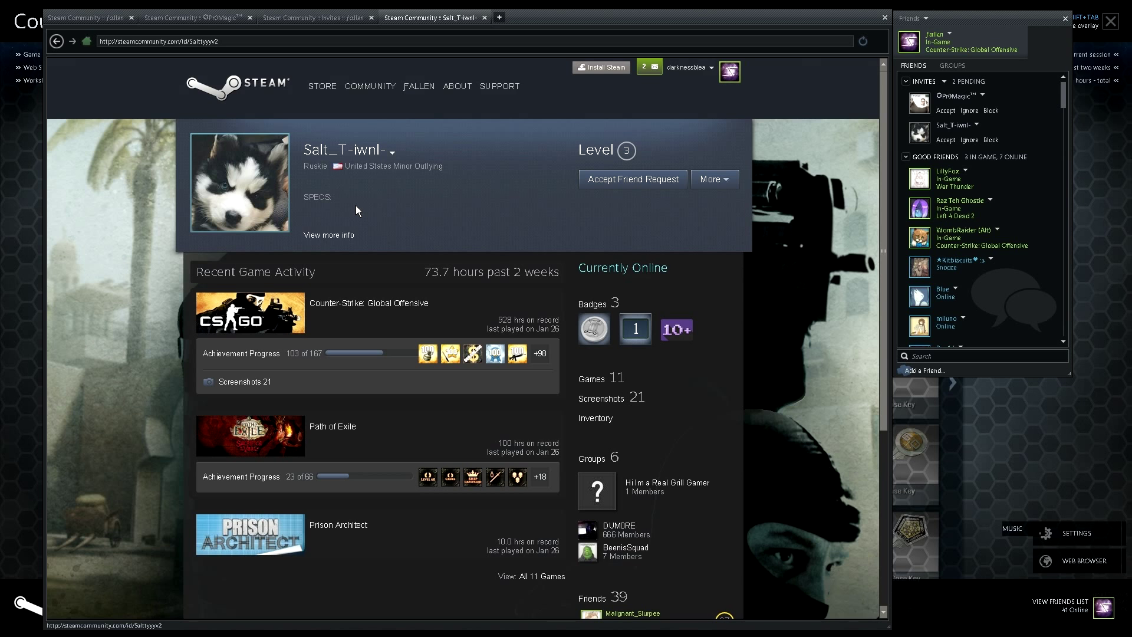
mouse_move(464, 219)
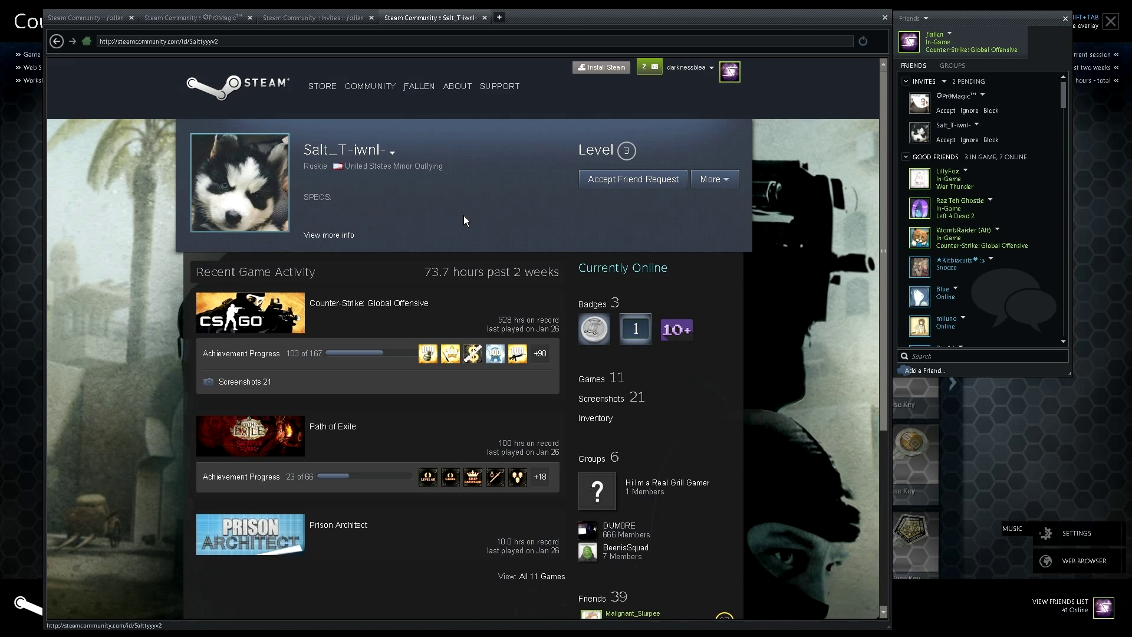
mouse_move(438, 219)
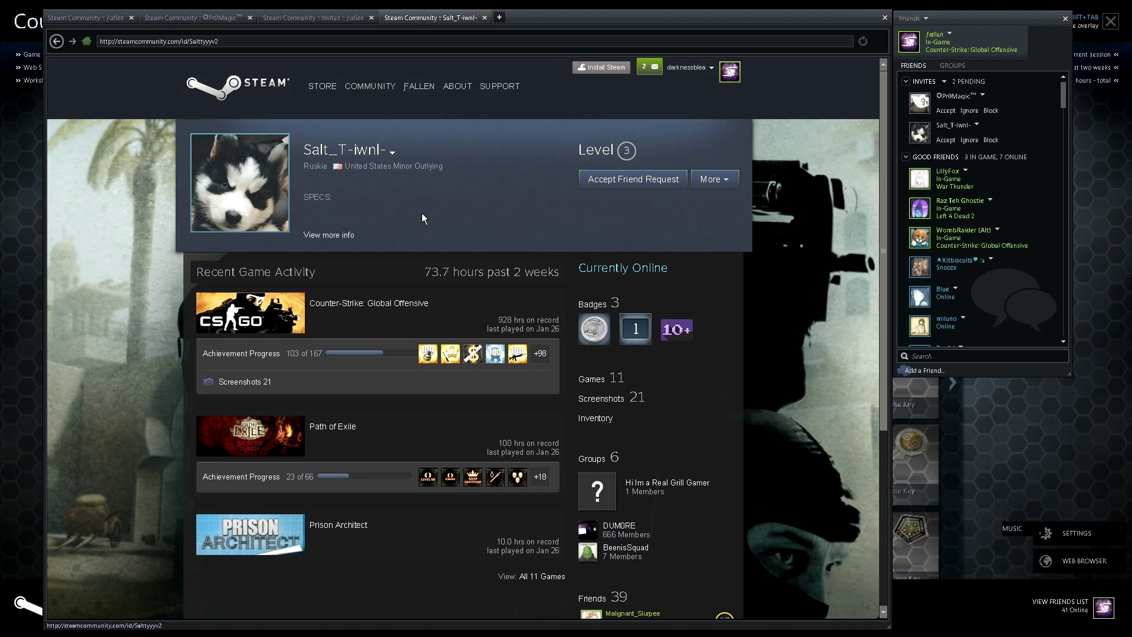
mouse_move(423, 196)
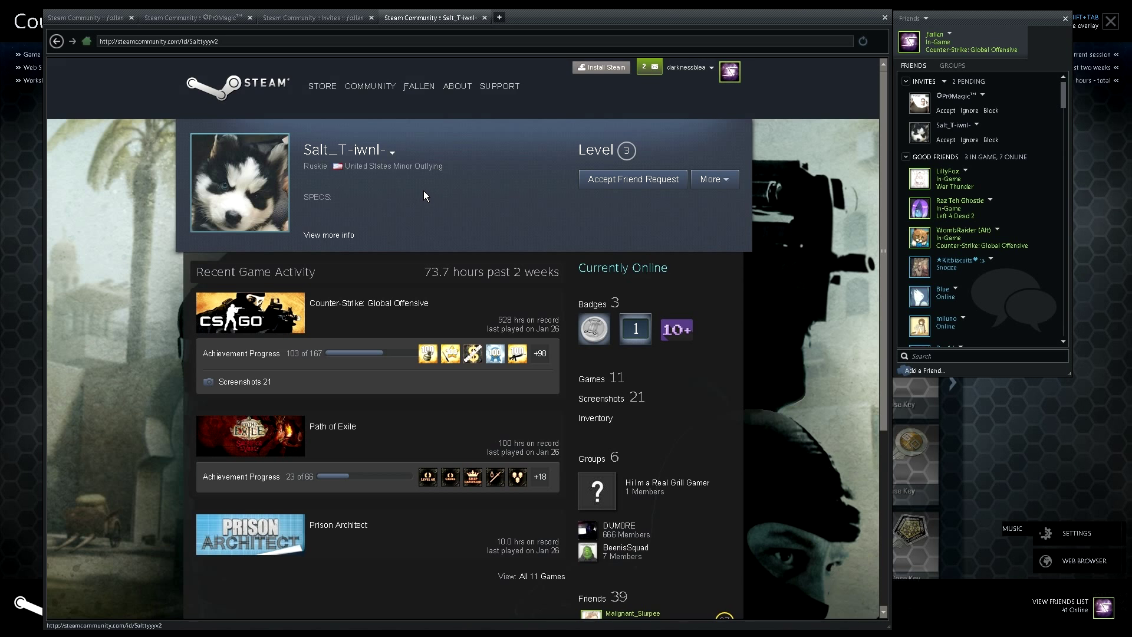
mouse_move(418, 203)
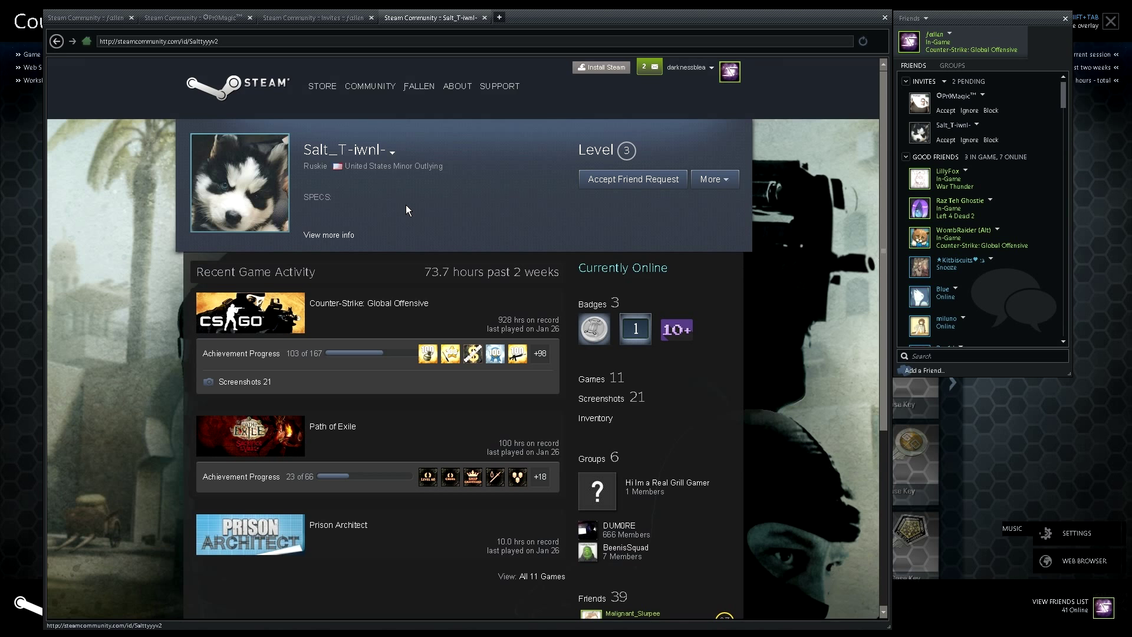
mouse_move(435, 212)
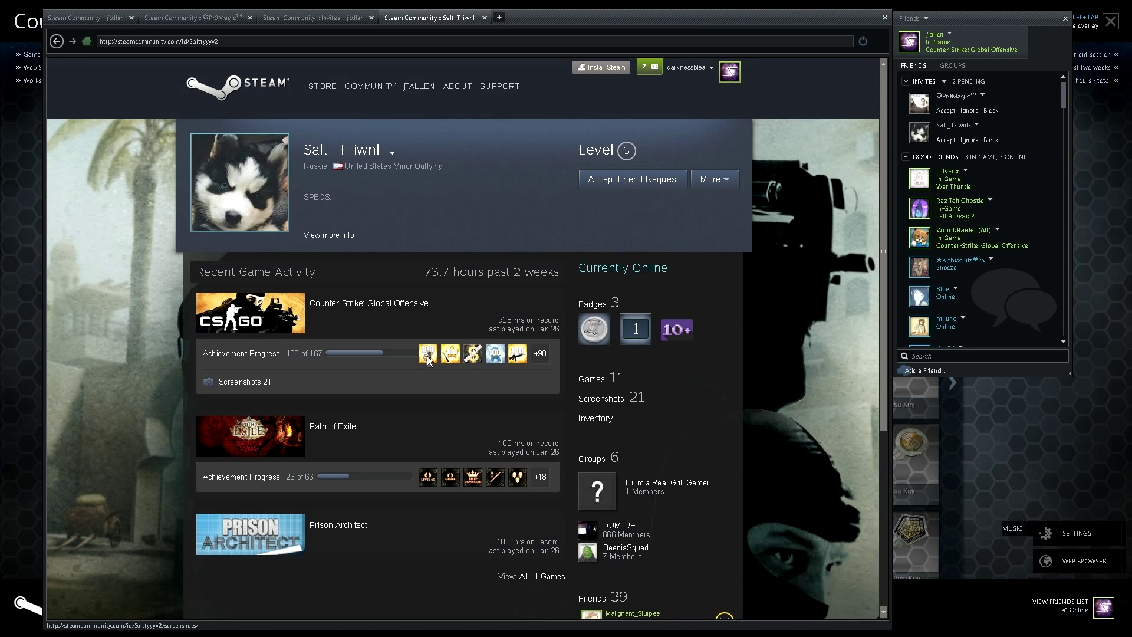
mouse_move(414, 315)
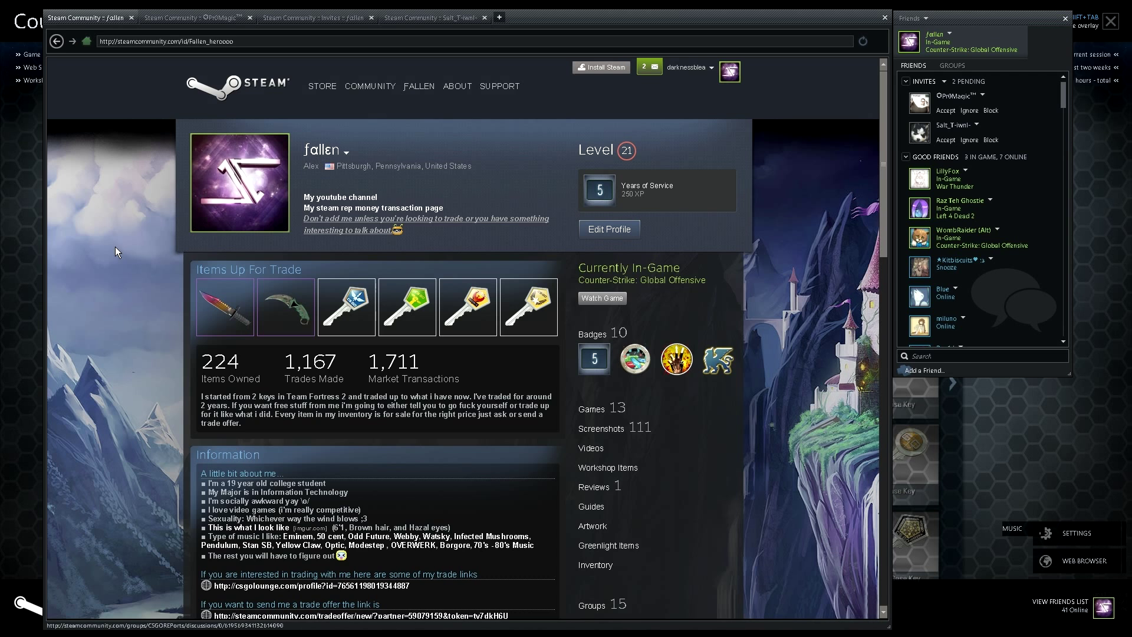
Step: Scroll through your own level-21 profile showing items up for trade
scroll(down, 3)
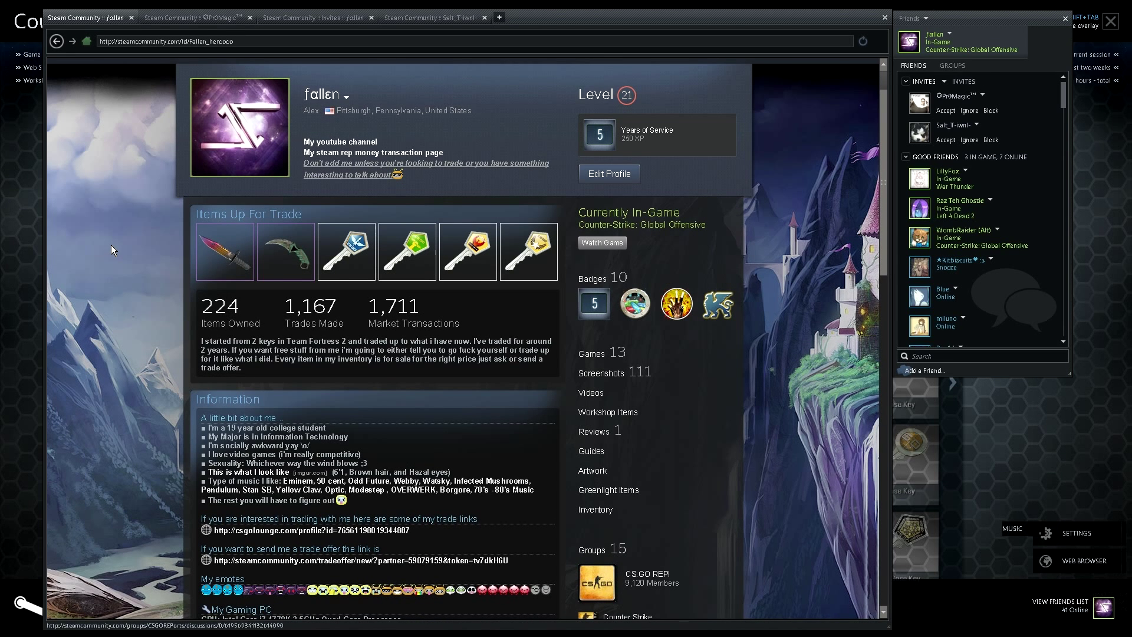